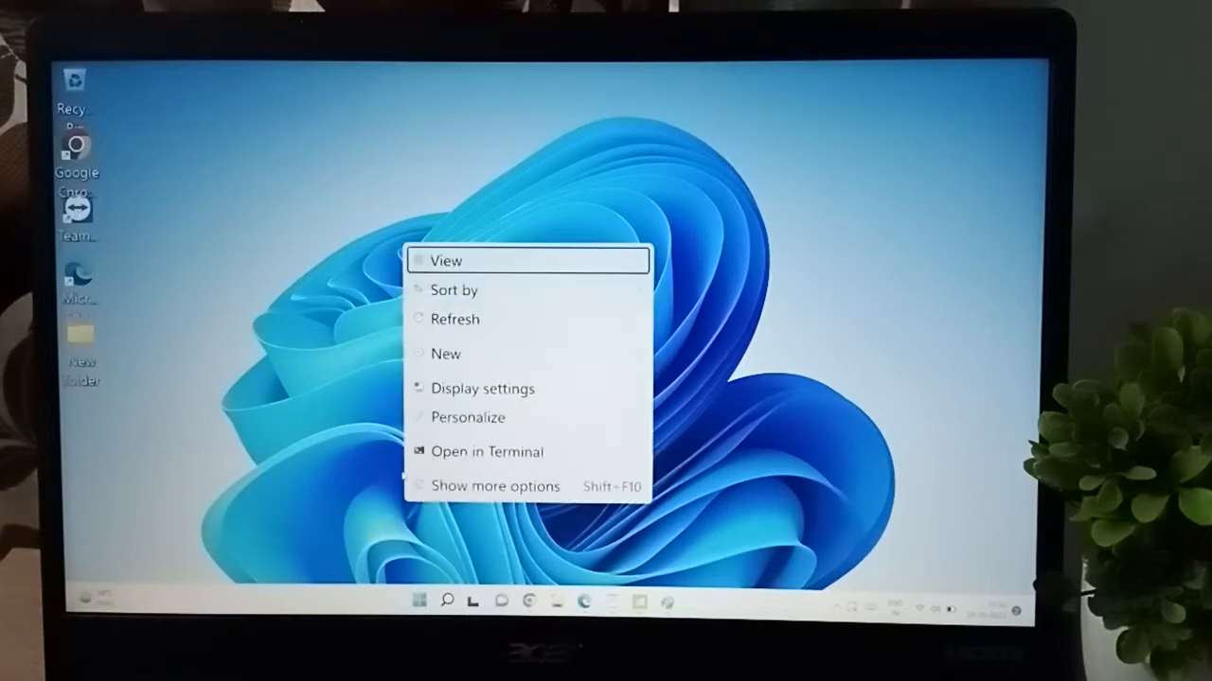
# Open Display settings from the desktop context menu
pyautogui.click(481, 388)
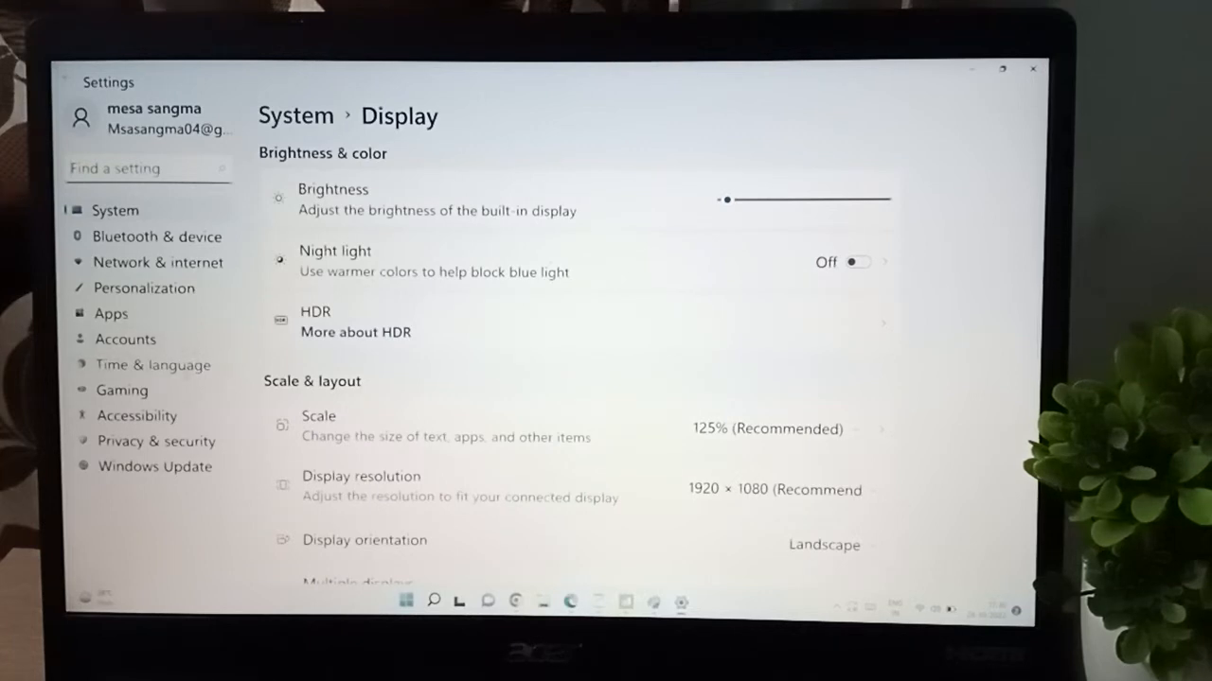
# Navigate to the Language & region page under Time & language
pyautogui.click(151, 364)
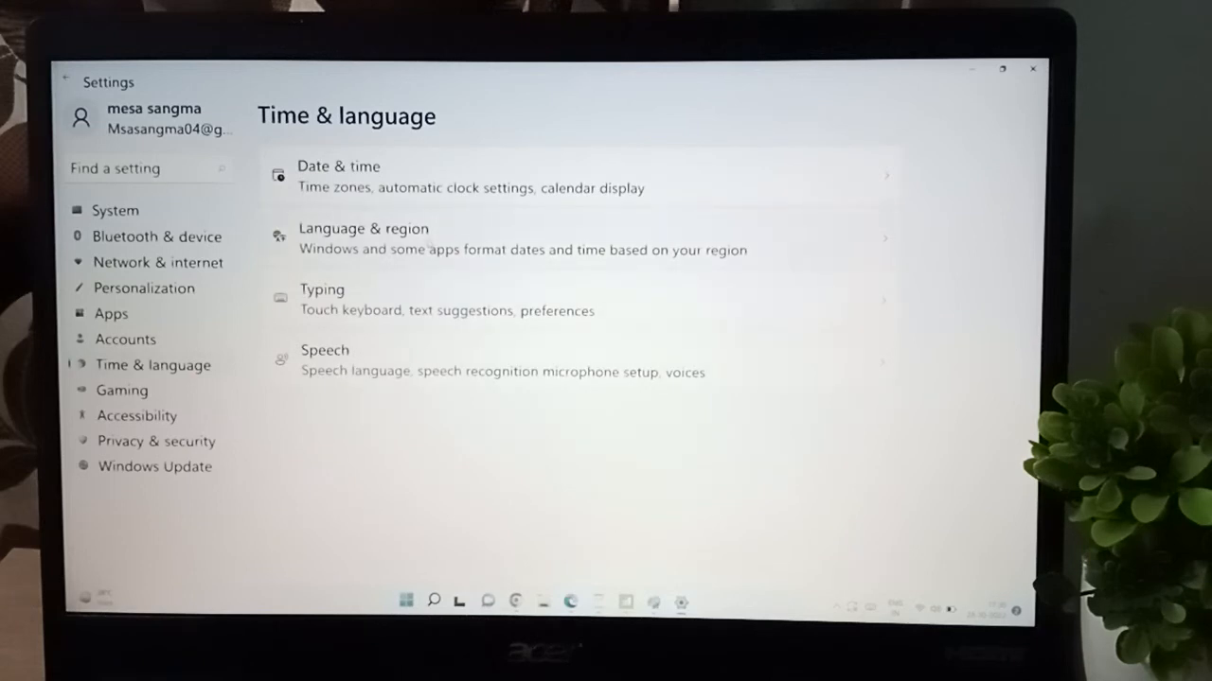
pyautogui.click(363, 239)
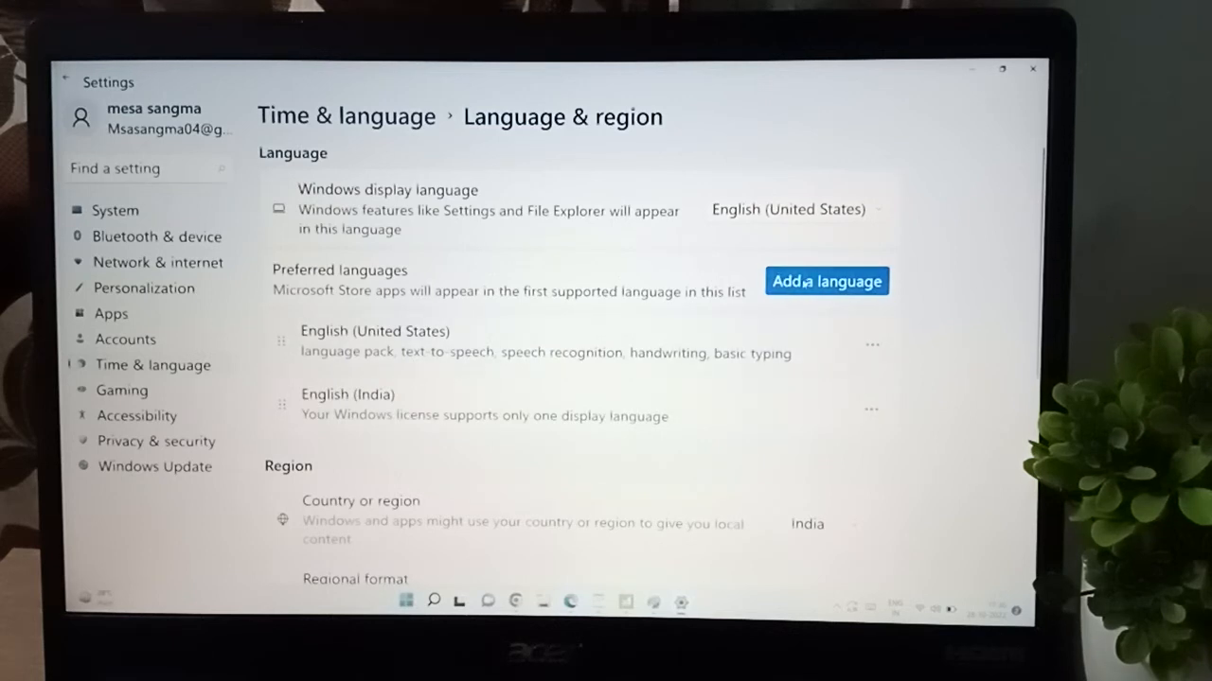
# Bring up the 'Choose a language to install' list and scroll to the English variants
pyautogui.click(825, 280)
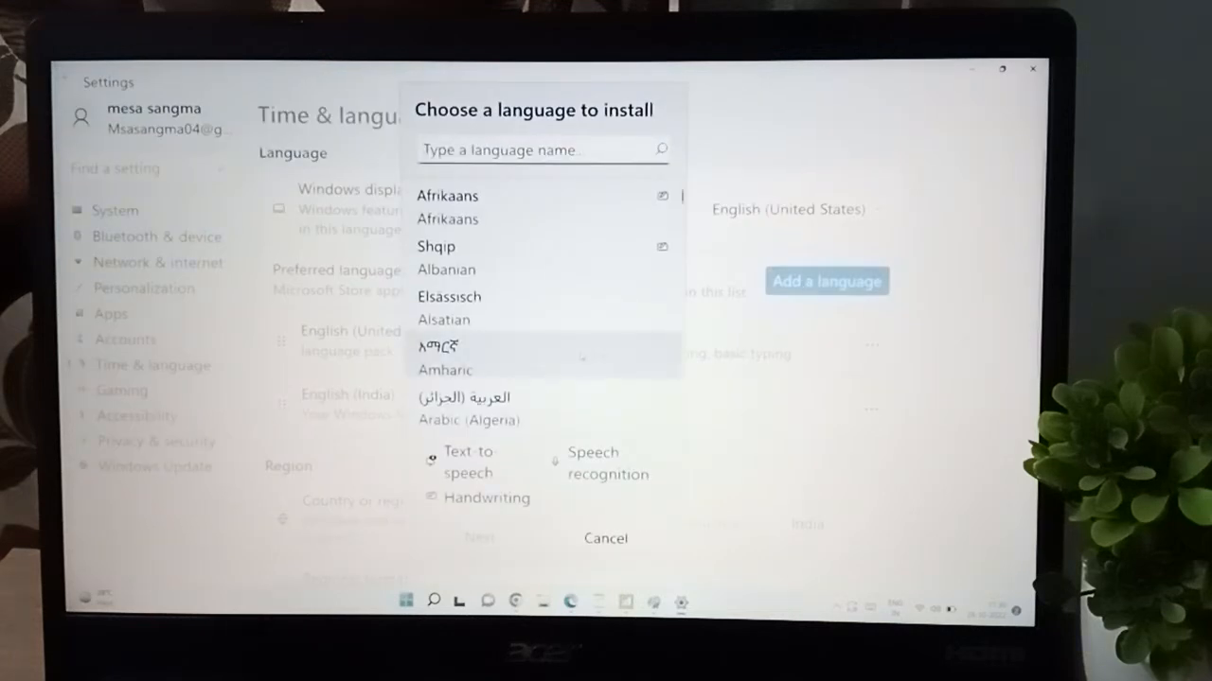
pyautogui.scroll(-3)
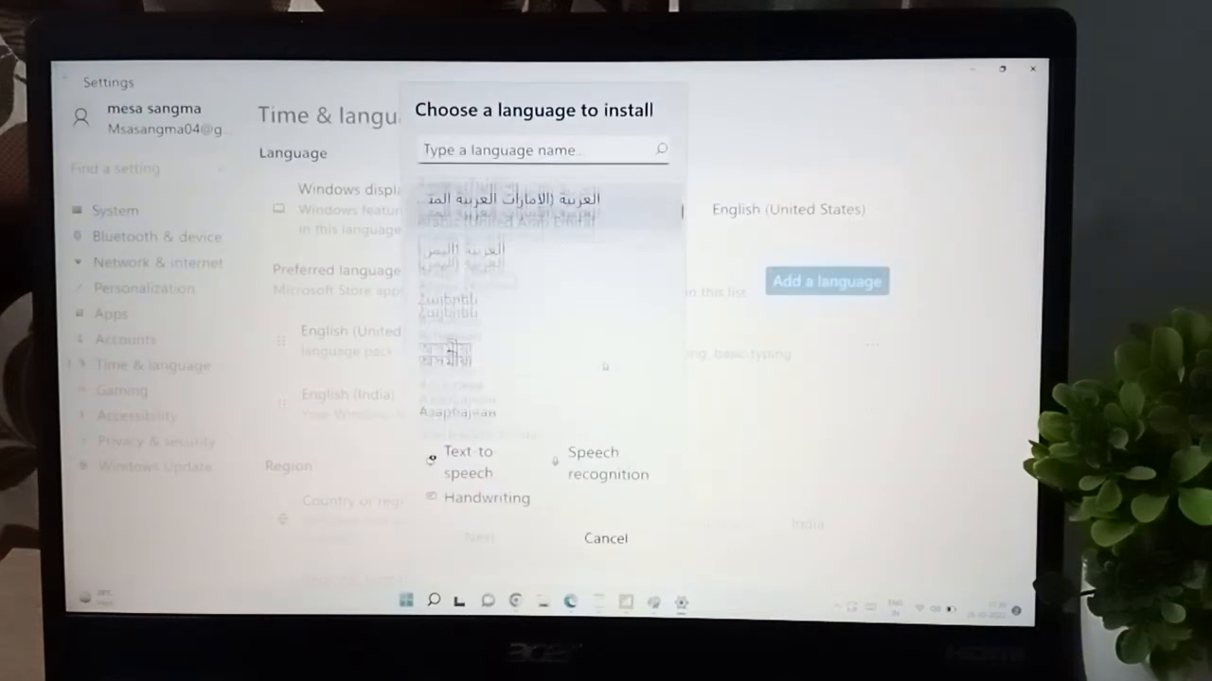
pyautogui.scroll(-3)
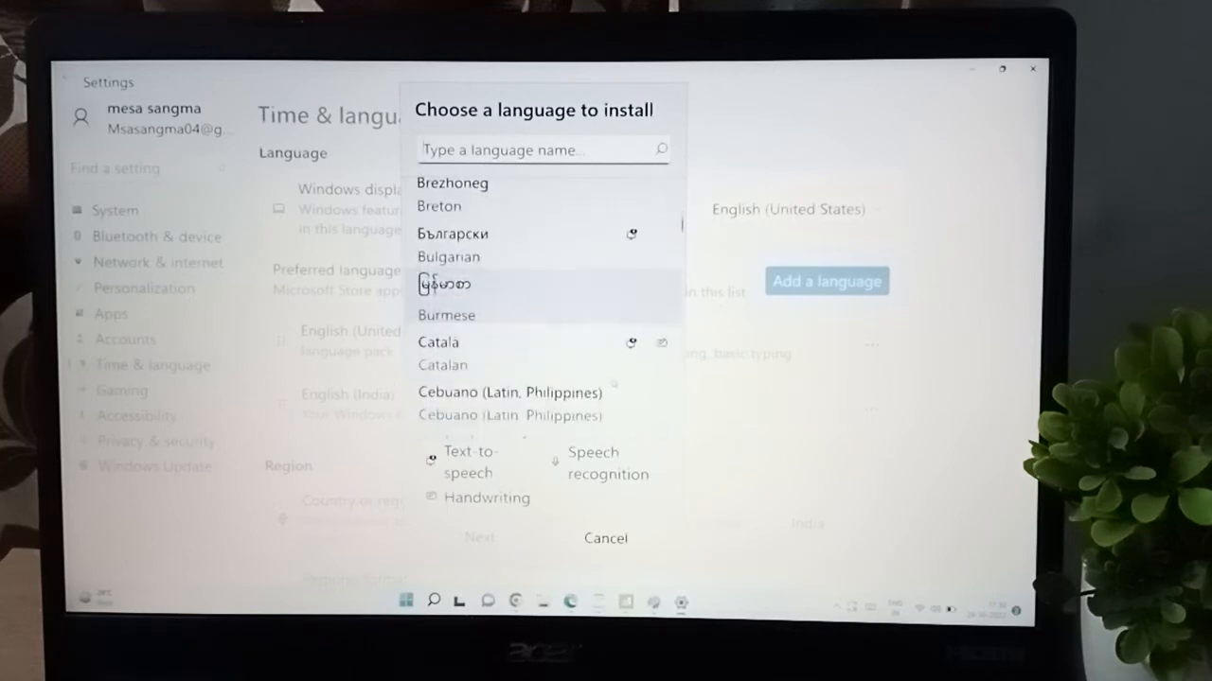
pyautogui.scroll(-3)
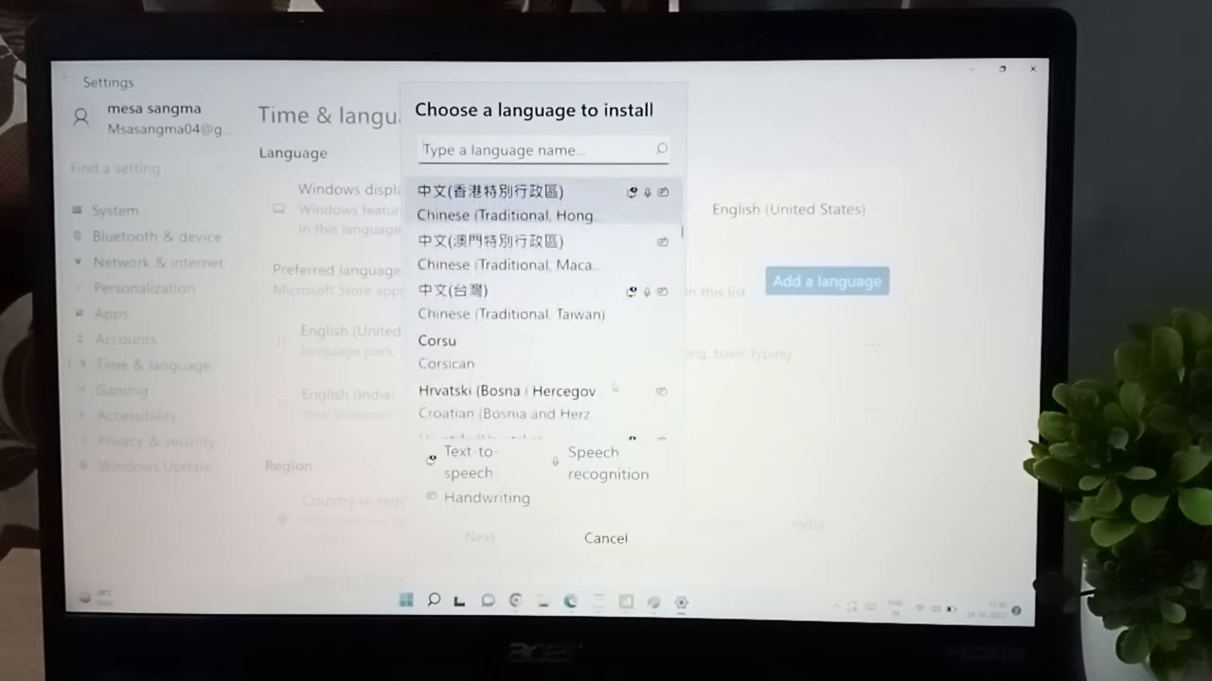
pyautogui.scroll(-3)
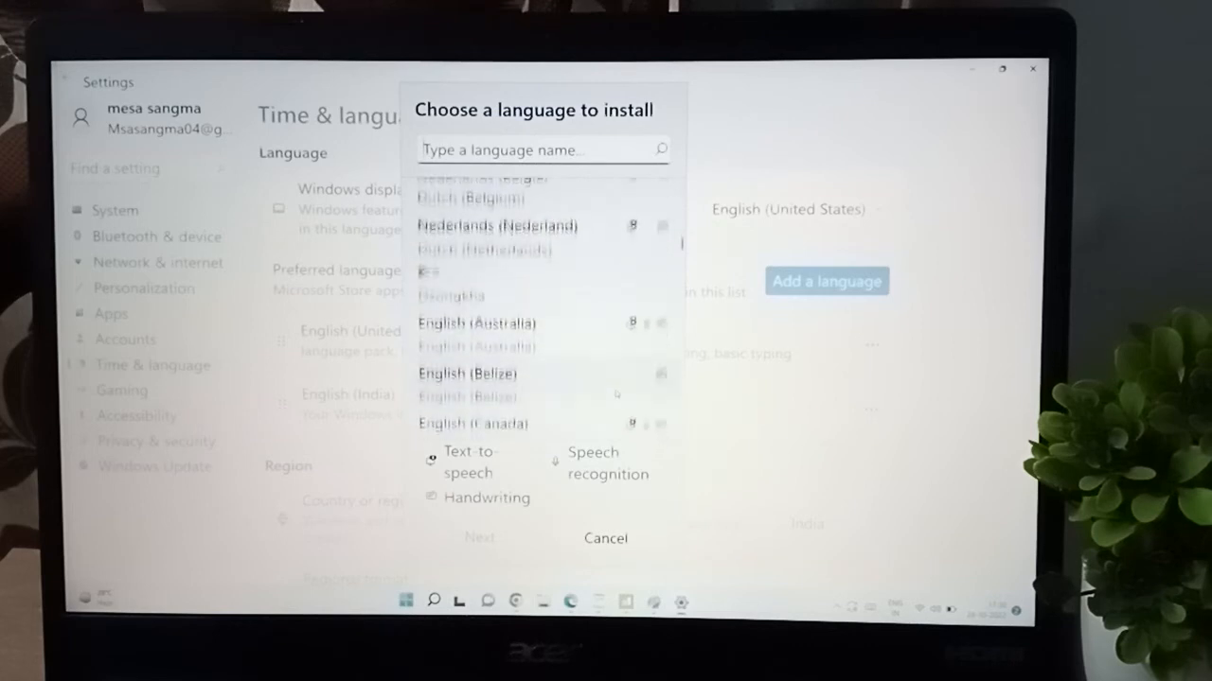
pyautogui.scroll(-3)
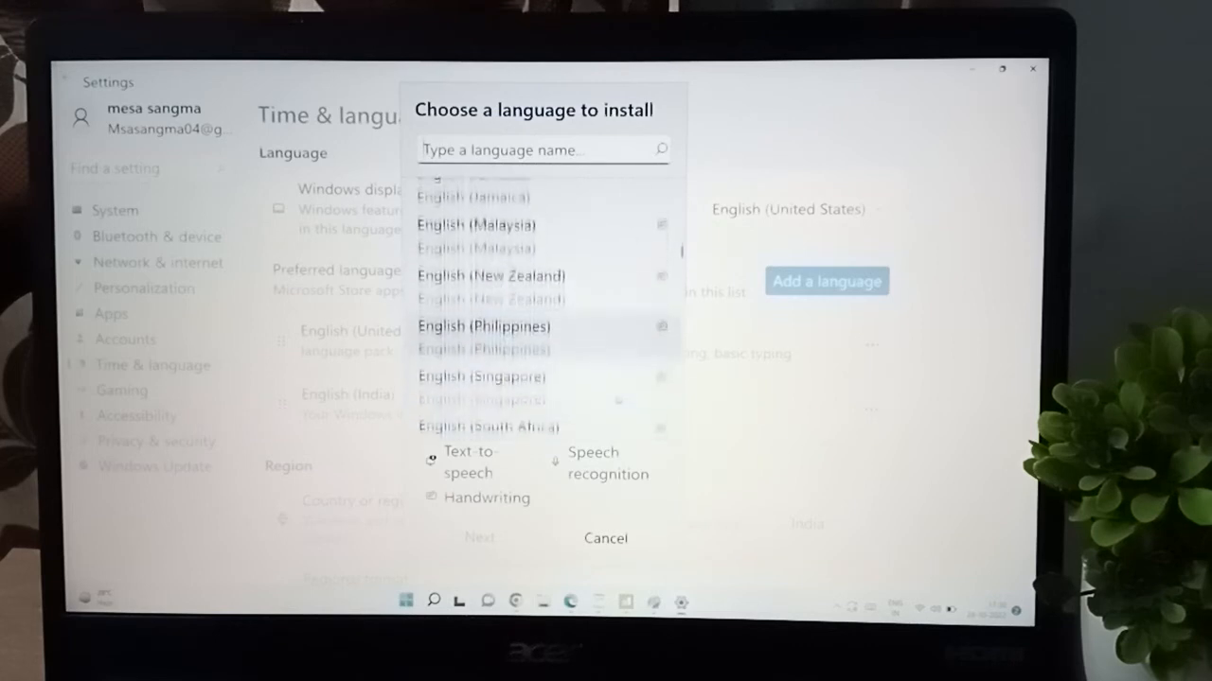
pyautogui.scroll(-3)
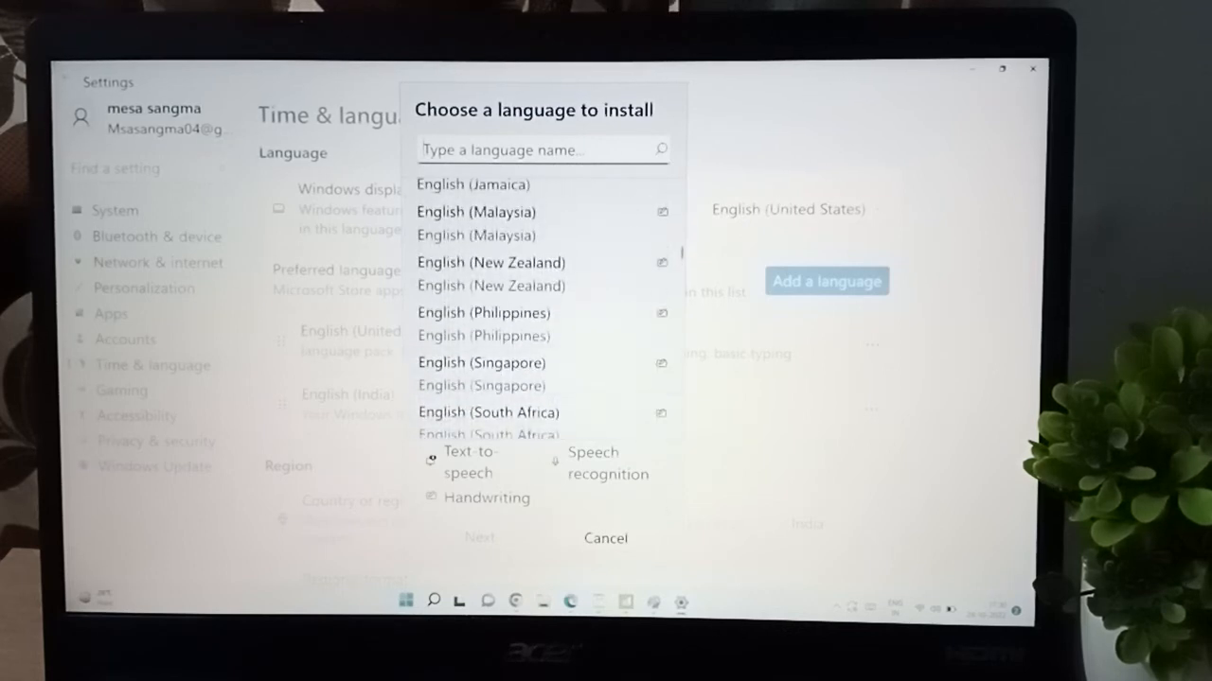
# Cancel the language install dialog and close Settings to return to the desktop
pyautogui.click(606, 537)
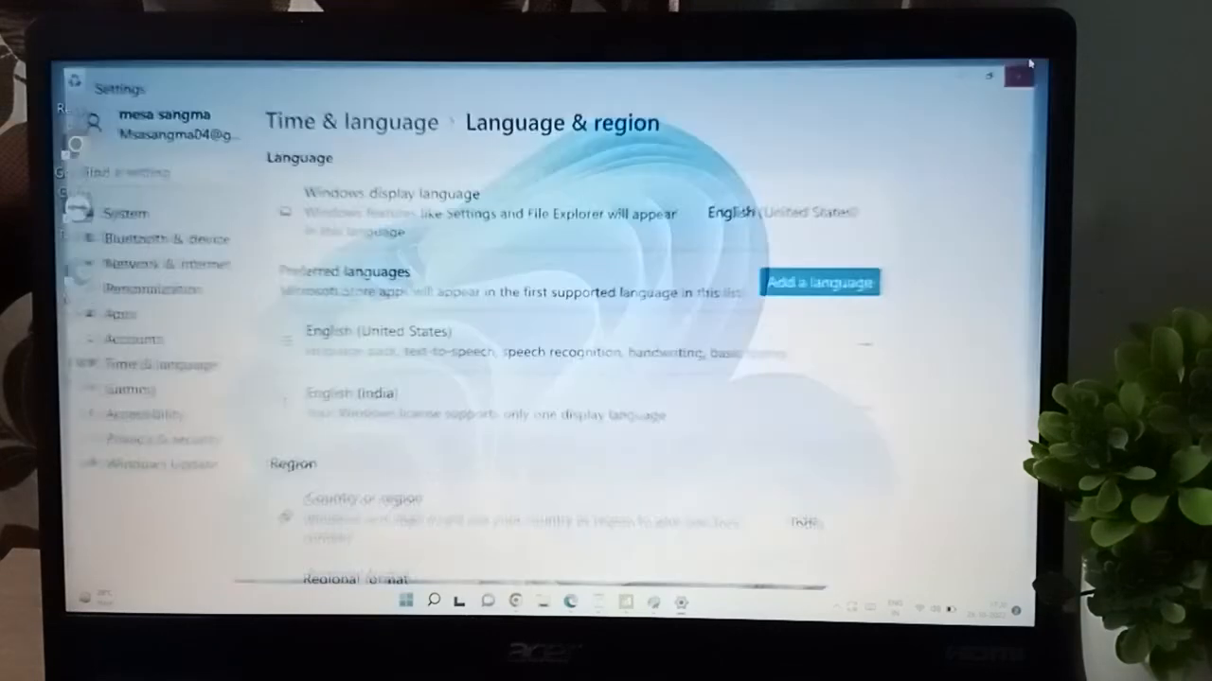
pyautogui.click(1019, 75)
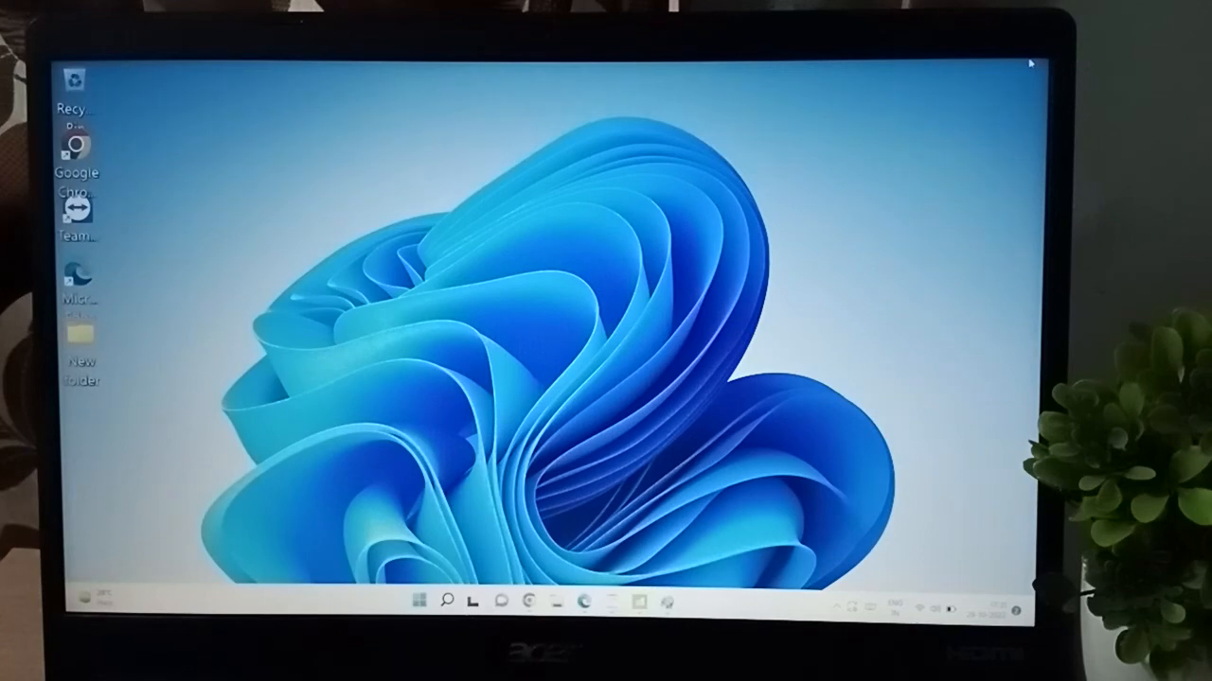